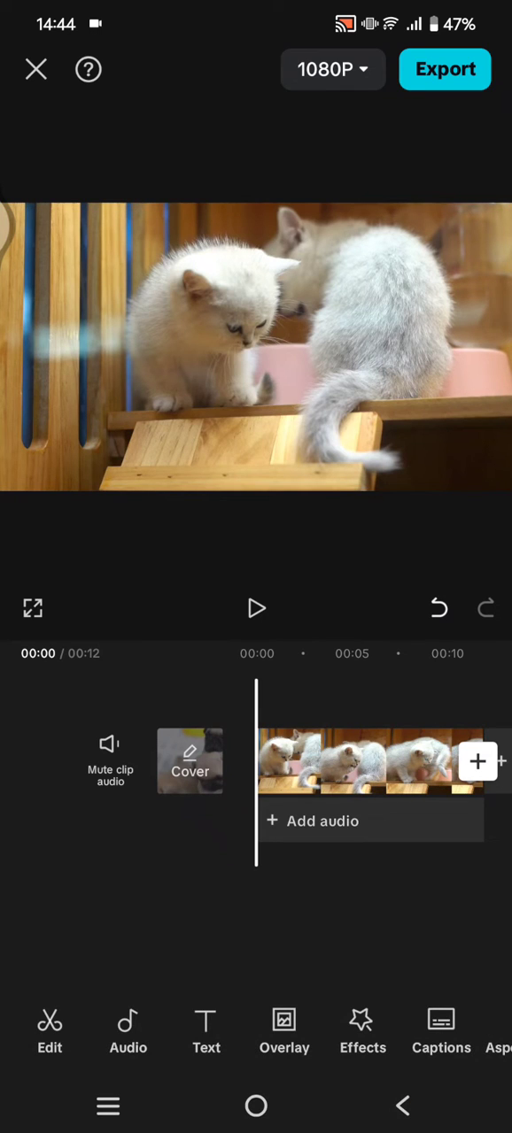
Add the plain white stock clip as an overlay above the cat video
click(283, 1030)
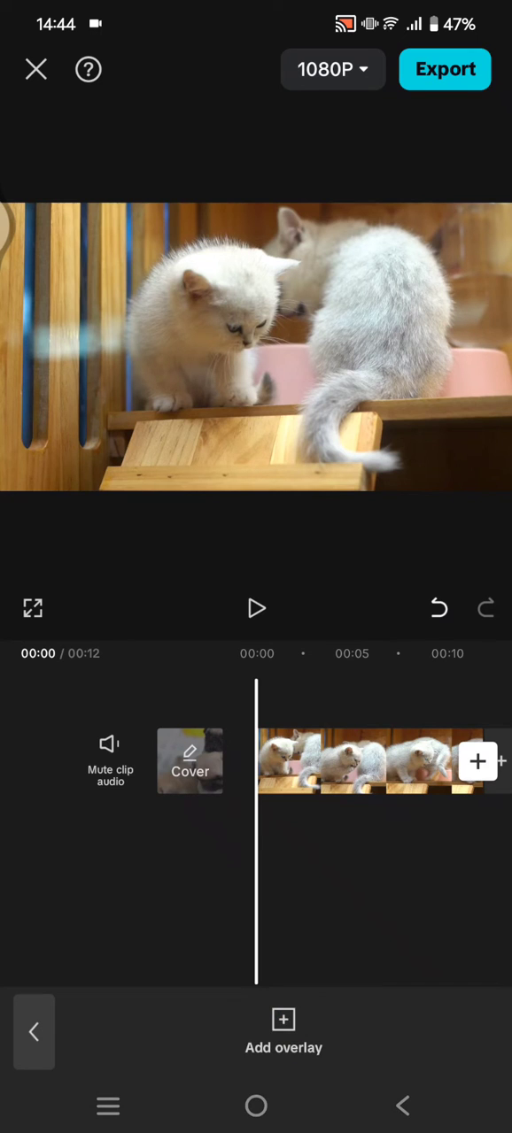
click(283, 1044)
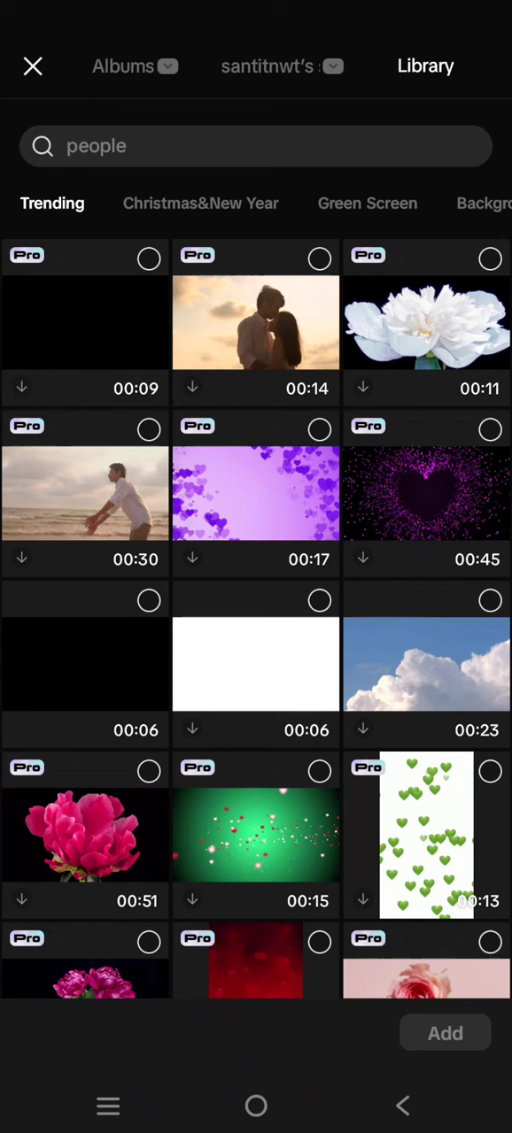
click(255, 664)
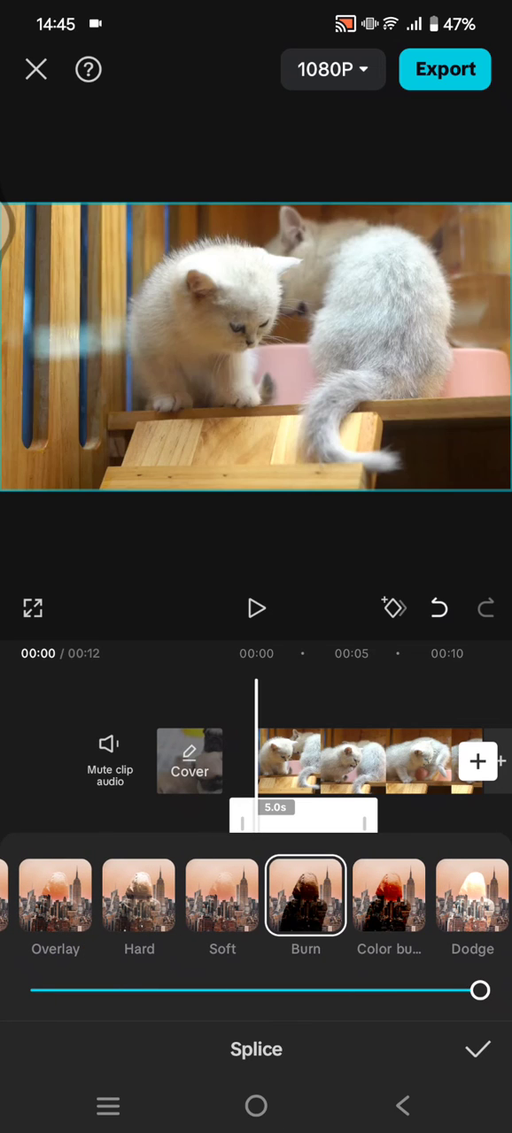
Apply the Hard blend mode to the white overlay and confirm it
click(138, 896)
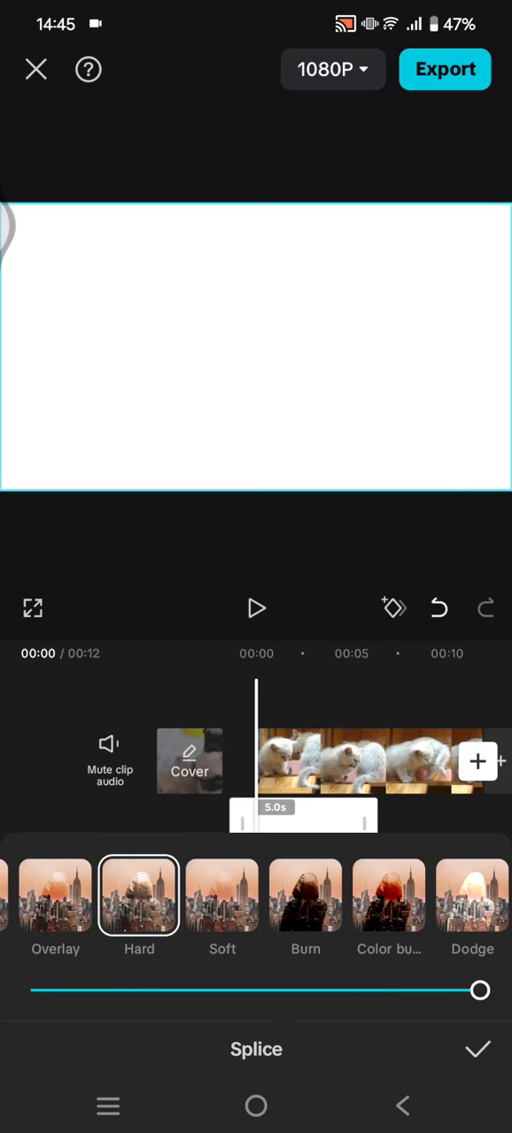
click(388, 906)
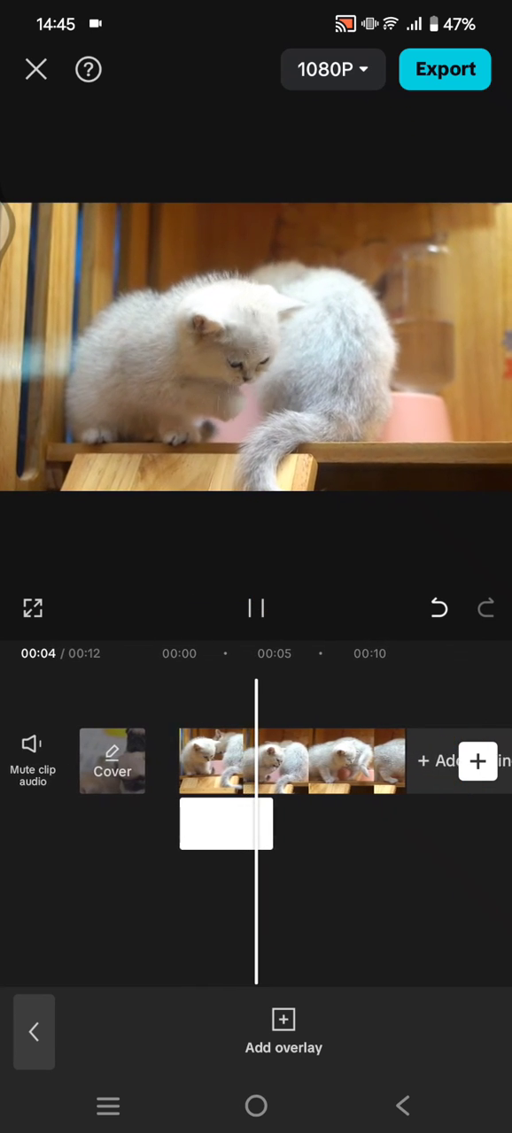
Pause the preview at about the 4-second mark
click(255, 609)
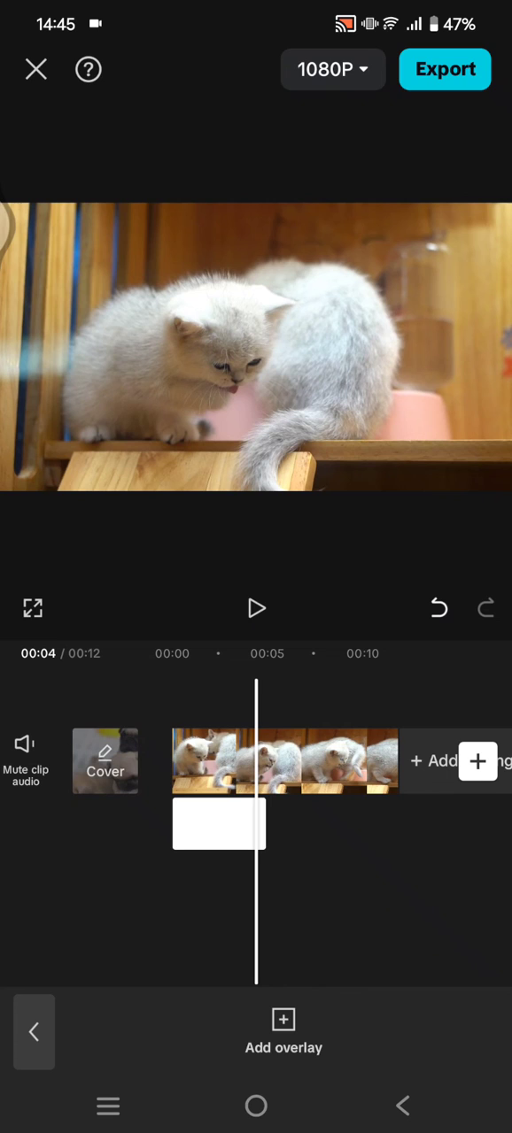